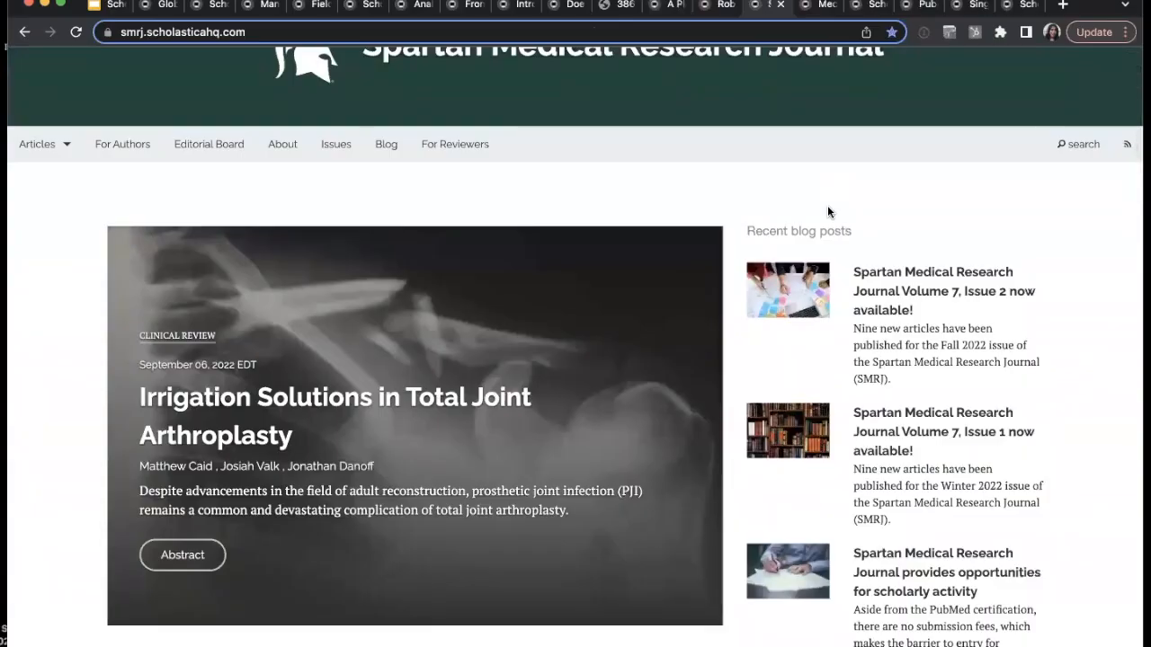
# - Browse the mediaenviron.org homepage, select its web address, and scroll the article cards
pyautogui.scroll(-3)
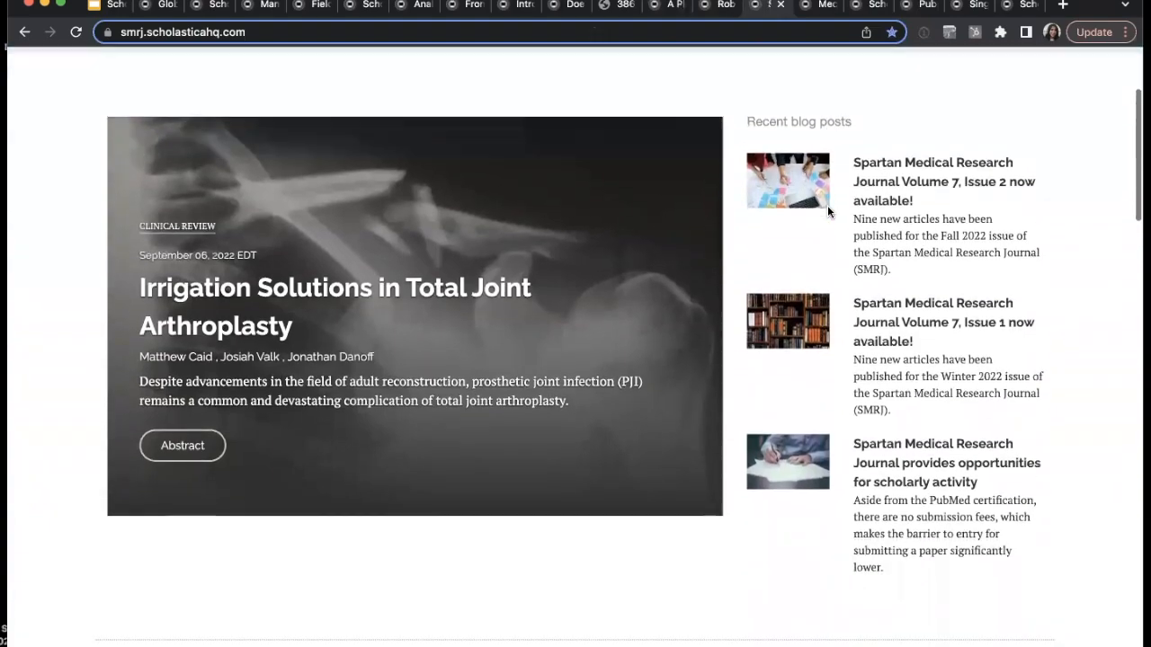
pyautogui.scroll(3)
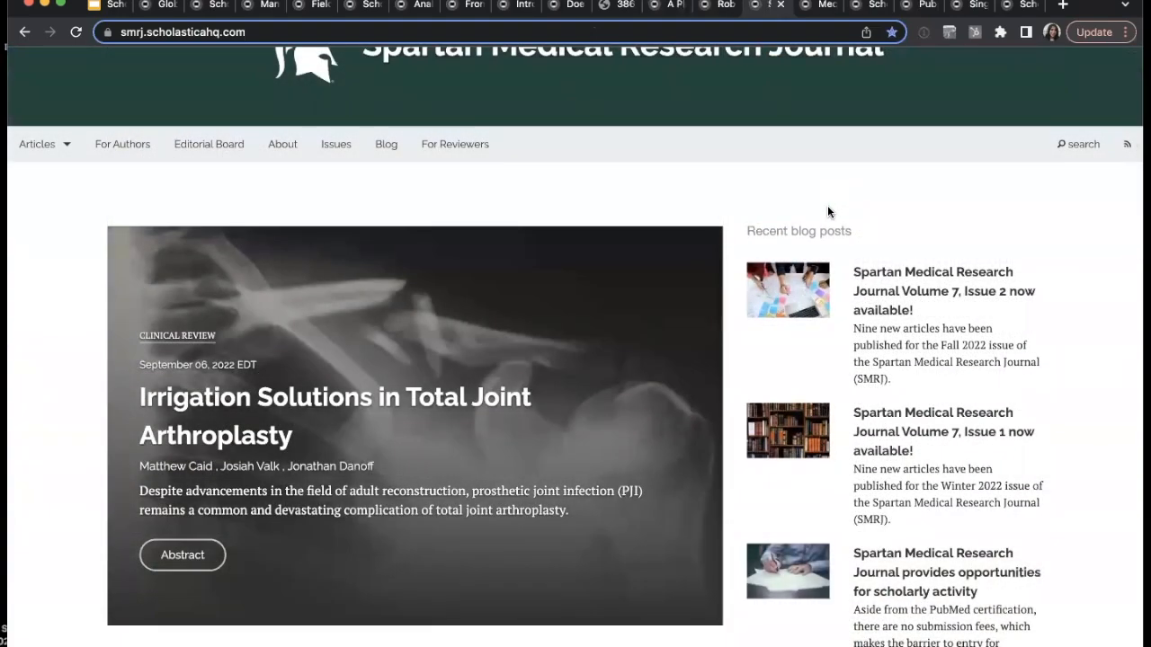
pyautogui.scroll(-3)
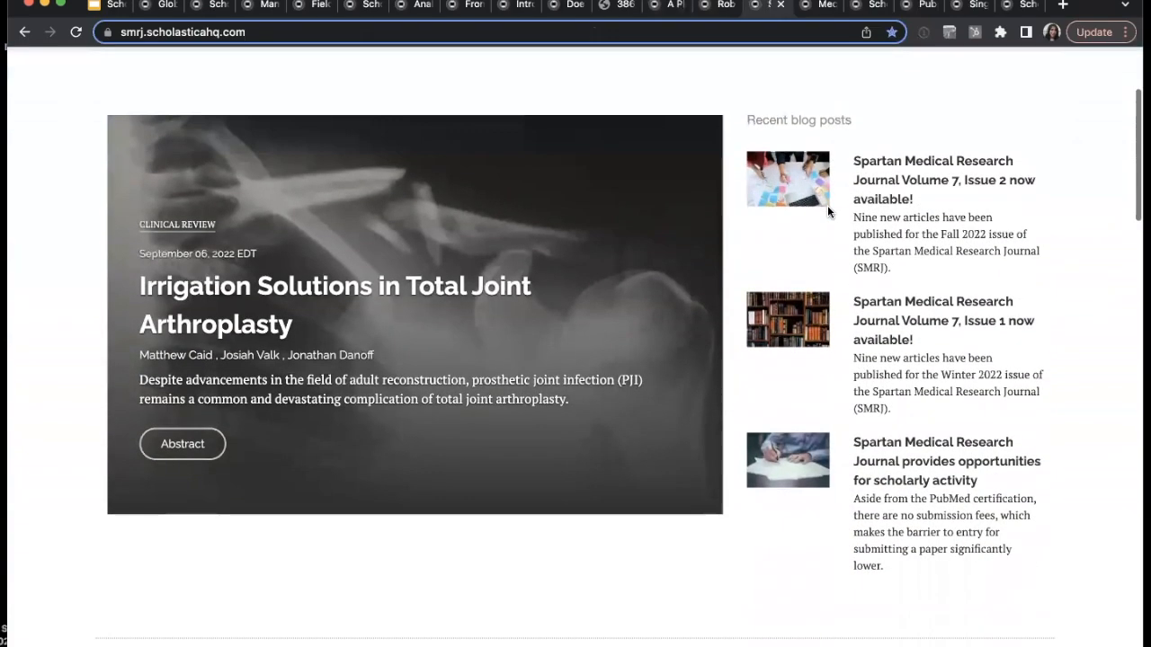
pyautogui.scroll(-3)
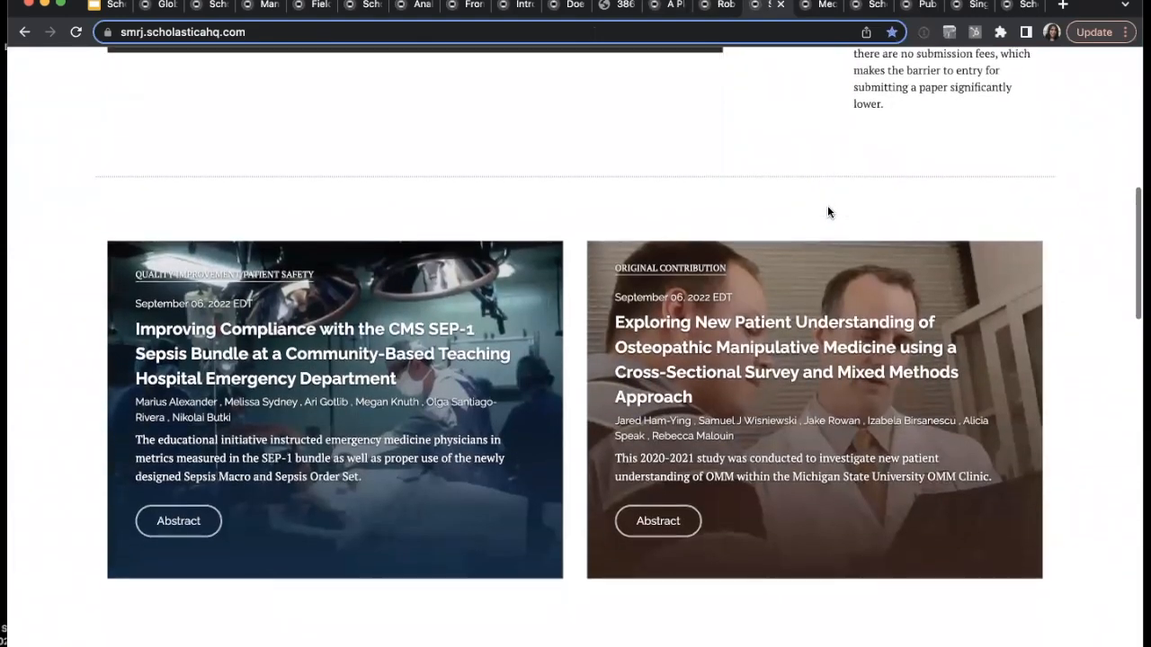
pyautogui.scroll(-3)
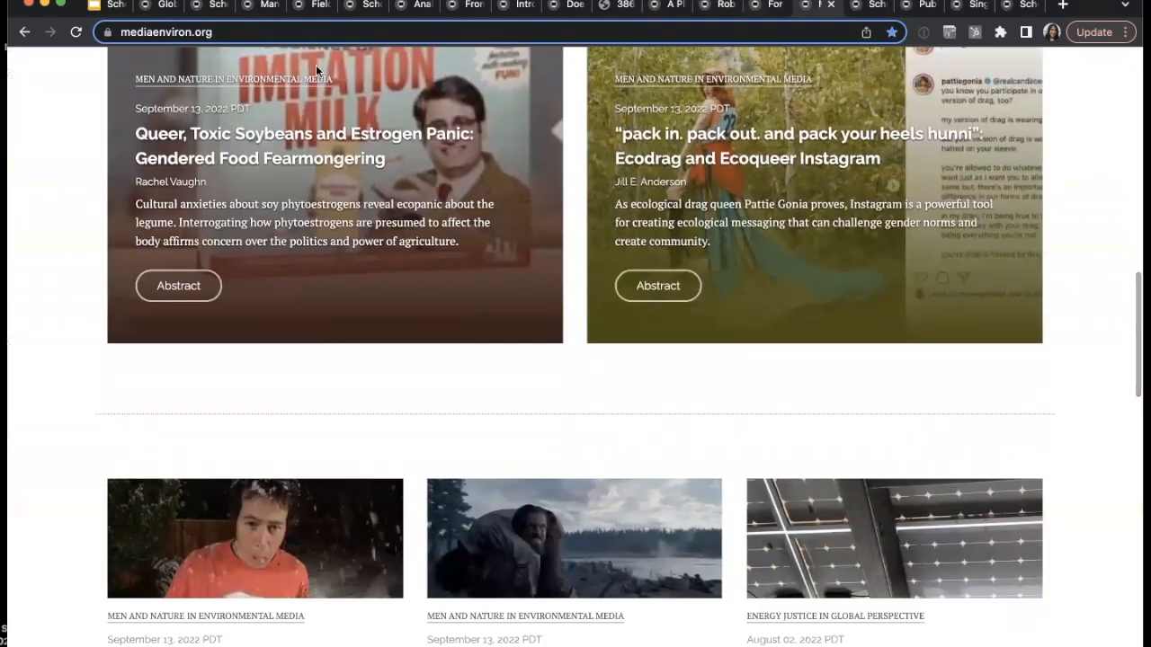
pyautogui.click(167, 32)
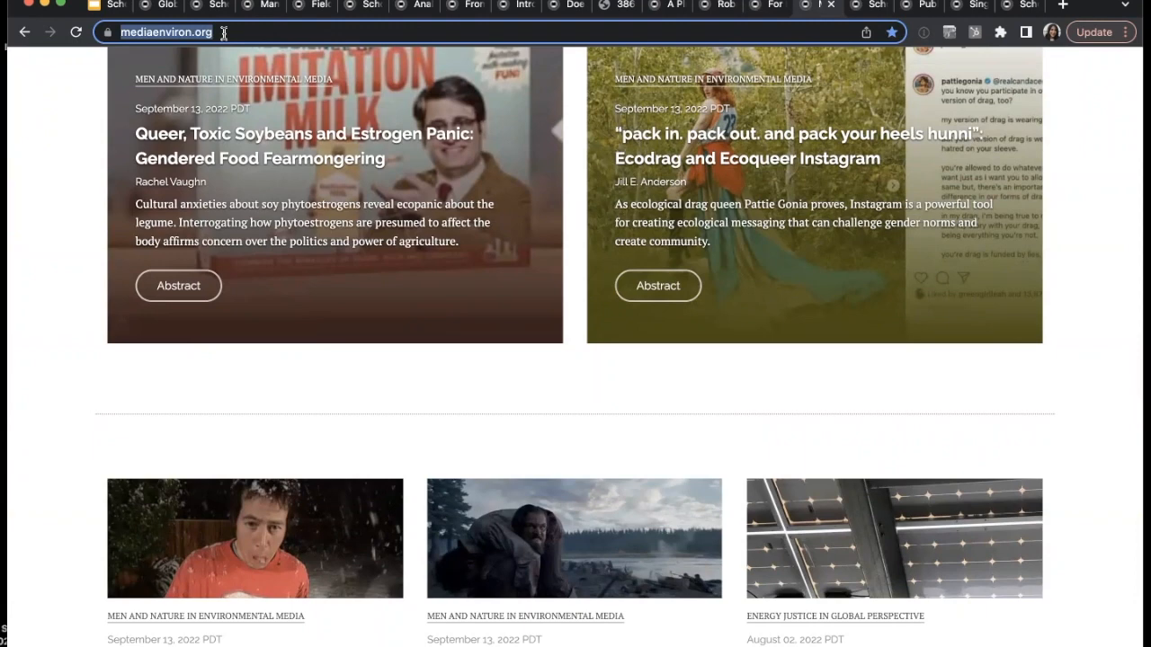
pyautogui.scroll(-3)
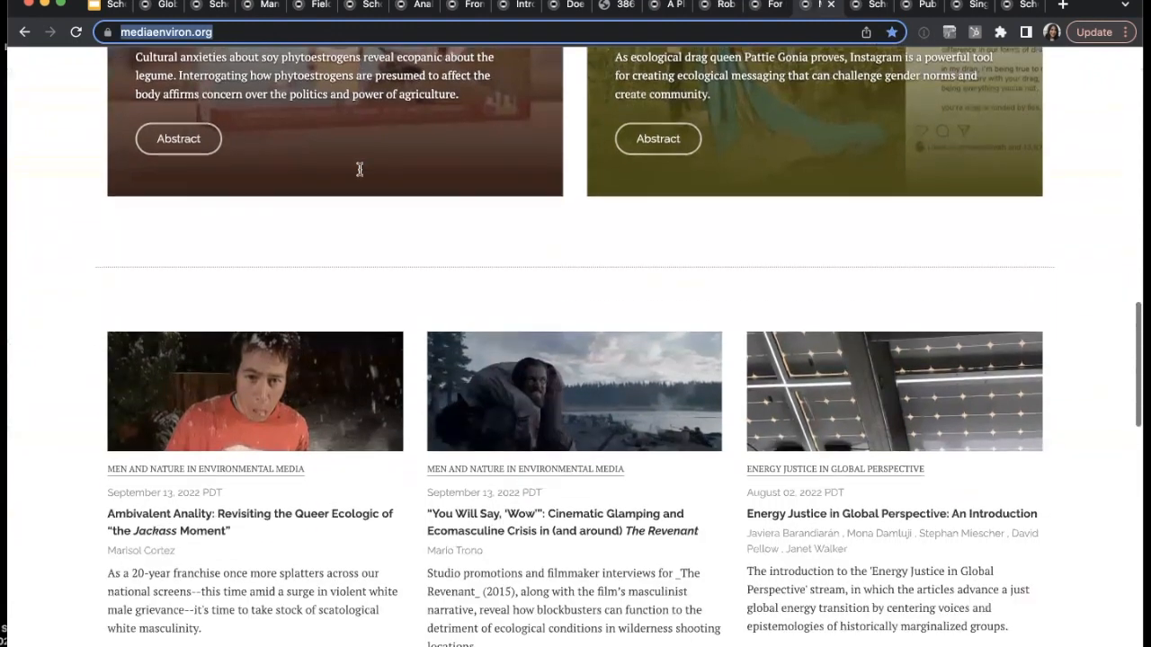
pyautogui.scroll(-3)
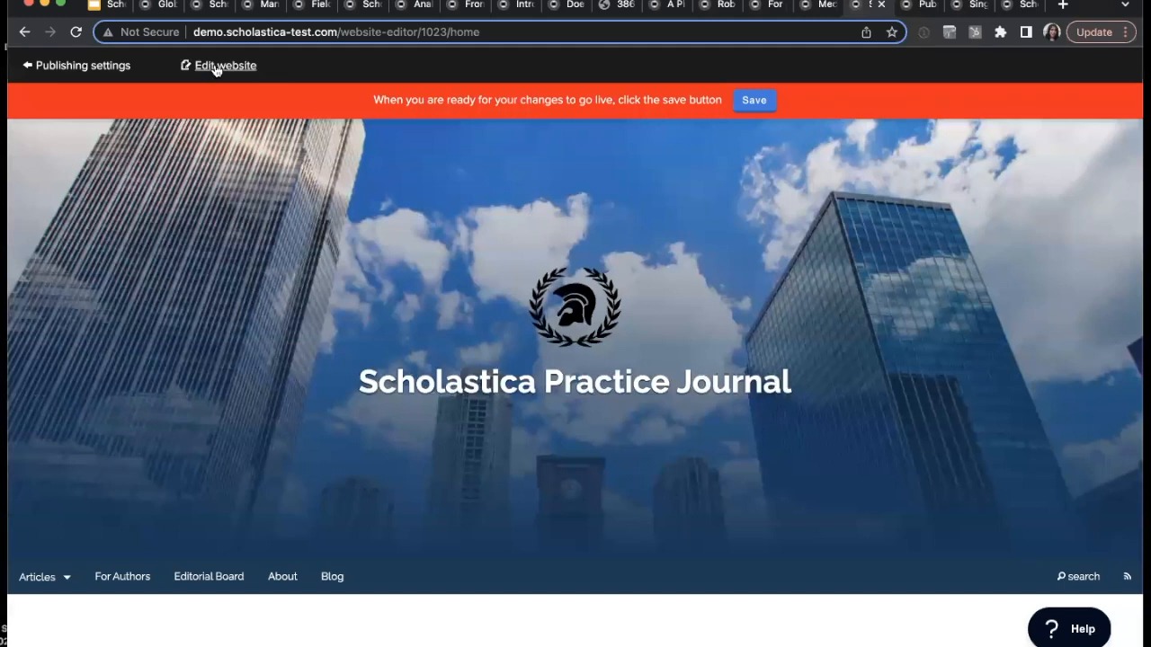
# - Open the practice journal's website editor and set the header height to small
pyautogui.click(225, 64)
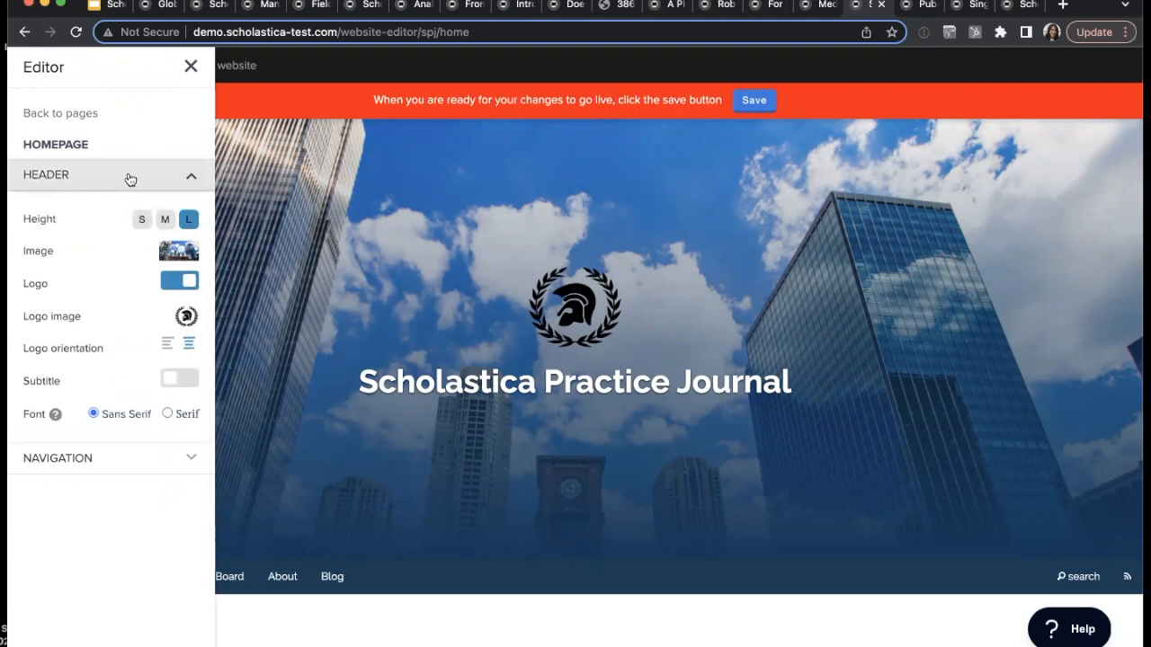
pyautogui.click(141, 219)
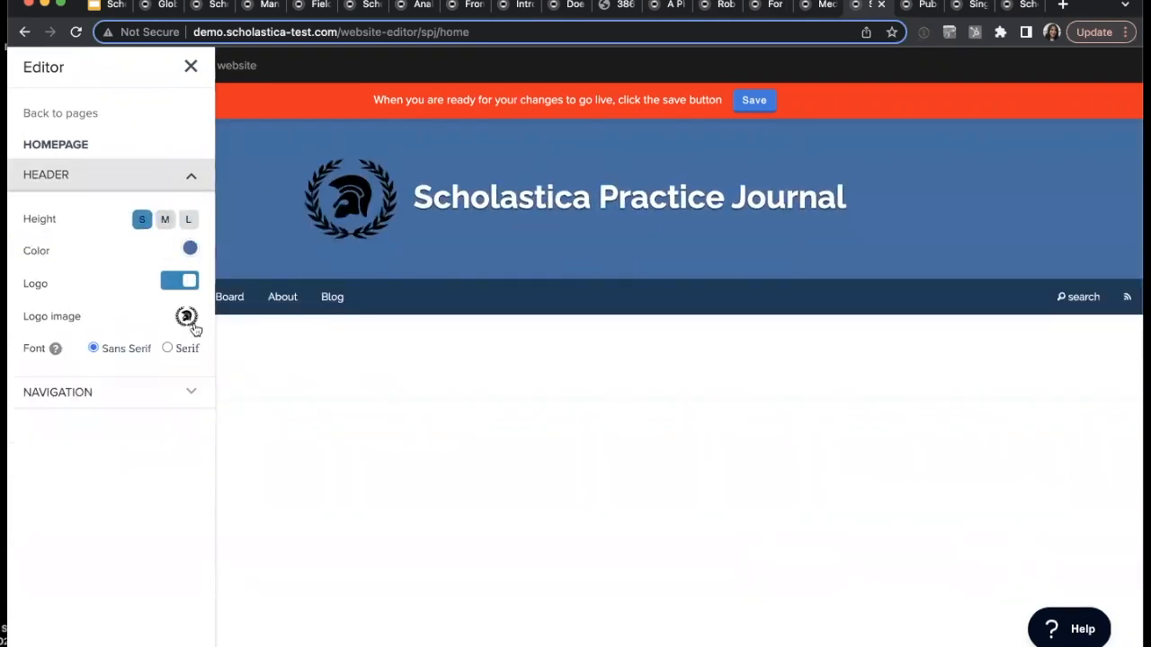
pyautogui.moveTo(186, 316)
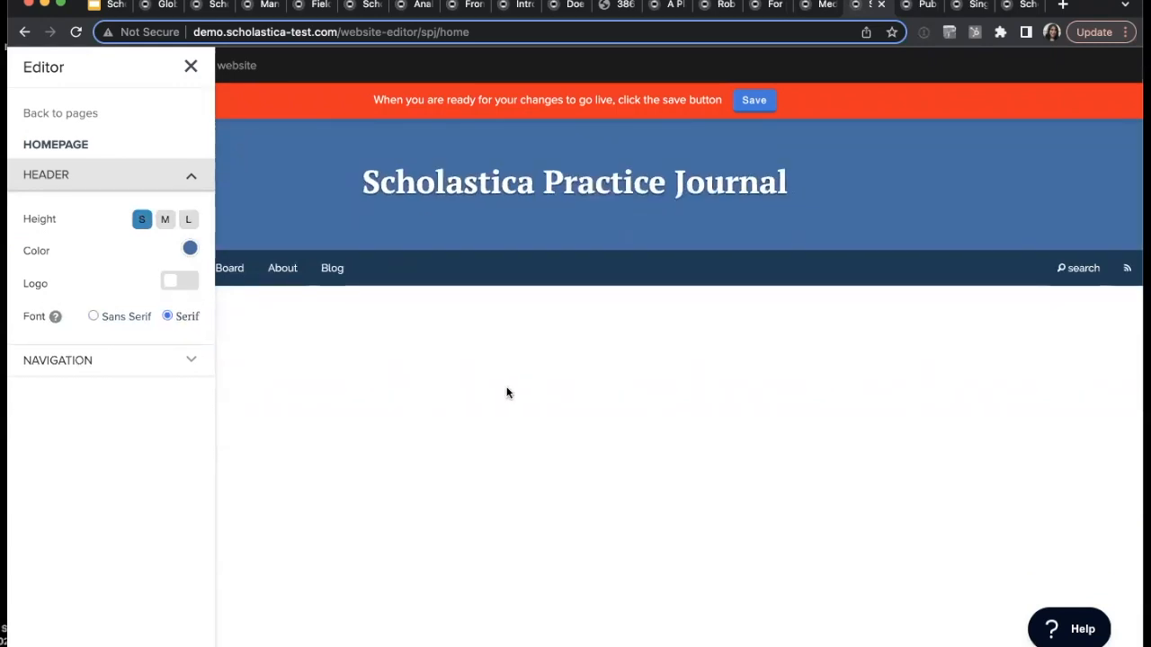
pyautogui.moveTo(661, 32)
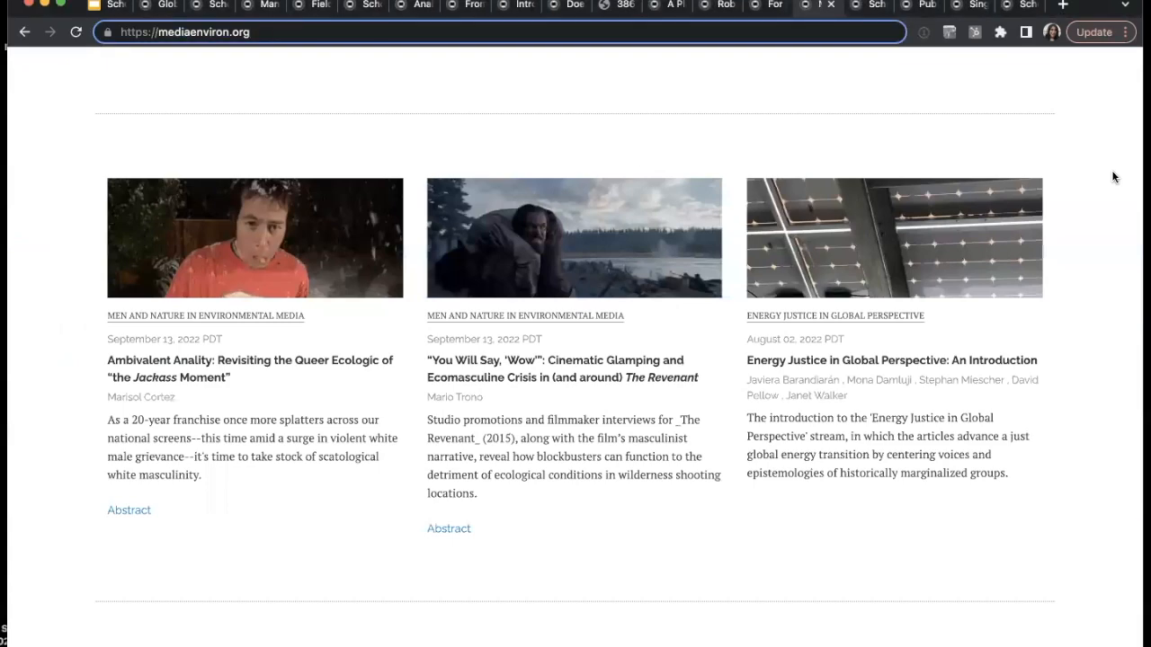
pyautogui.scroll(-3)
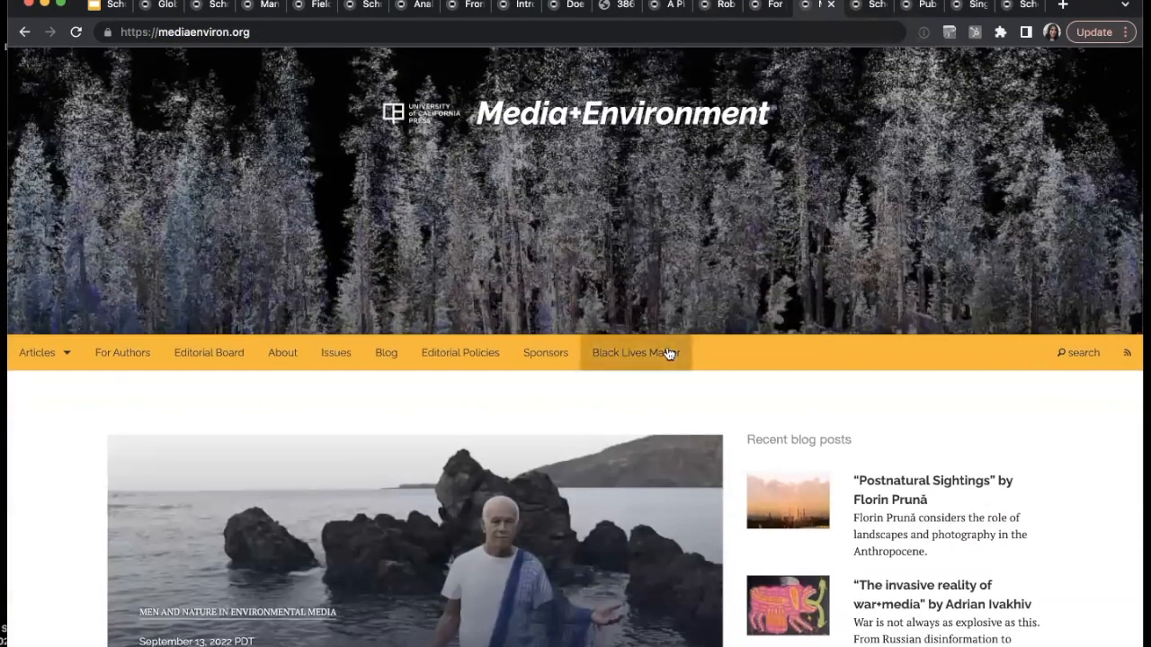
pyautogui.click(546, 352)
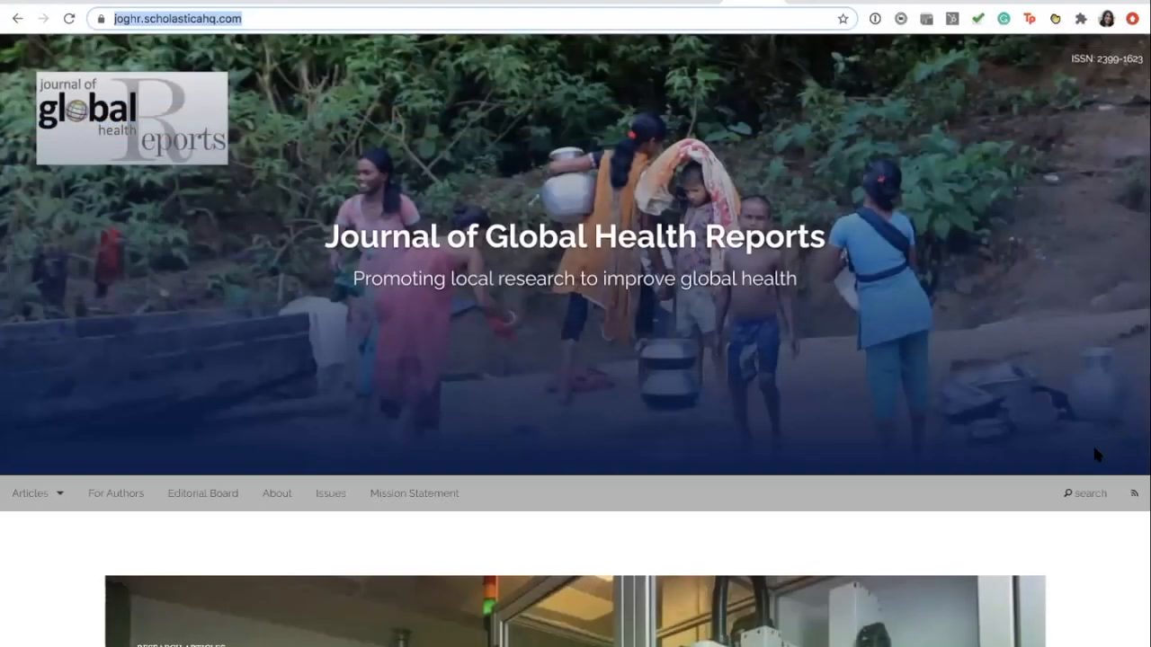
# - Search the Journal of Global Health Reports for 'co' and run the covid suggestion
pyautogui.click(1088, 493)
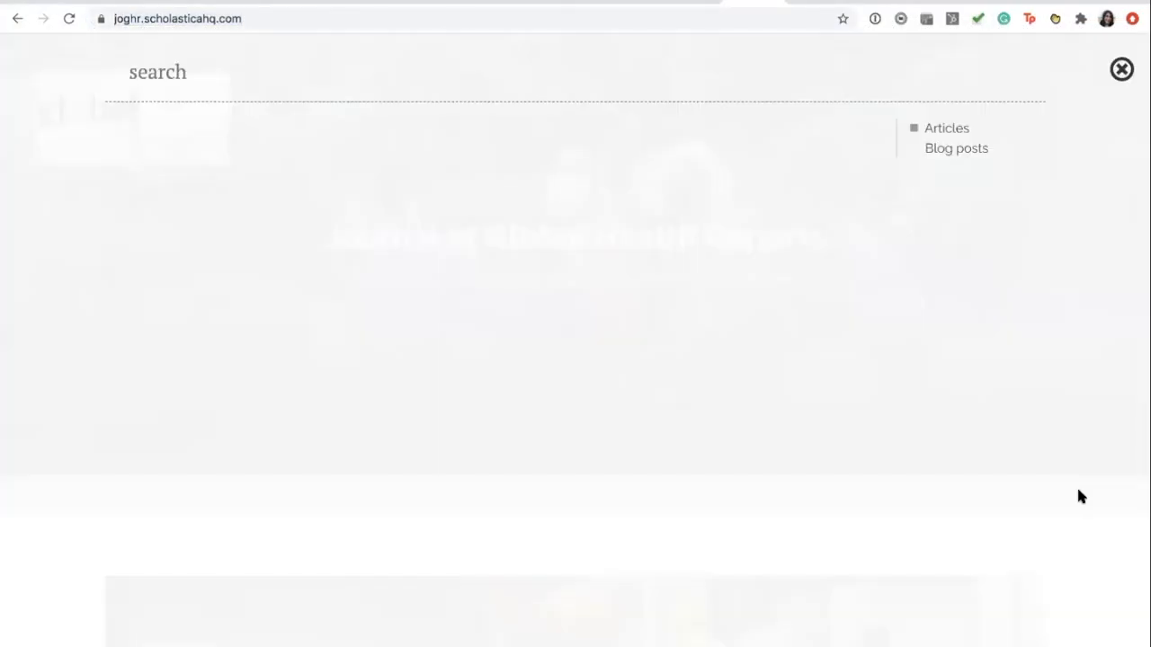
pyautogui.write('co')
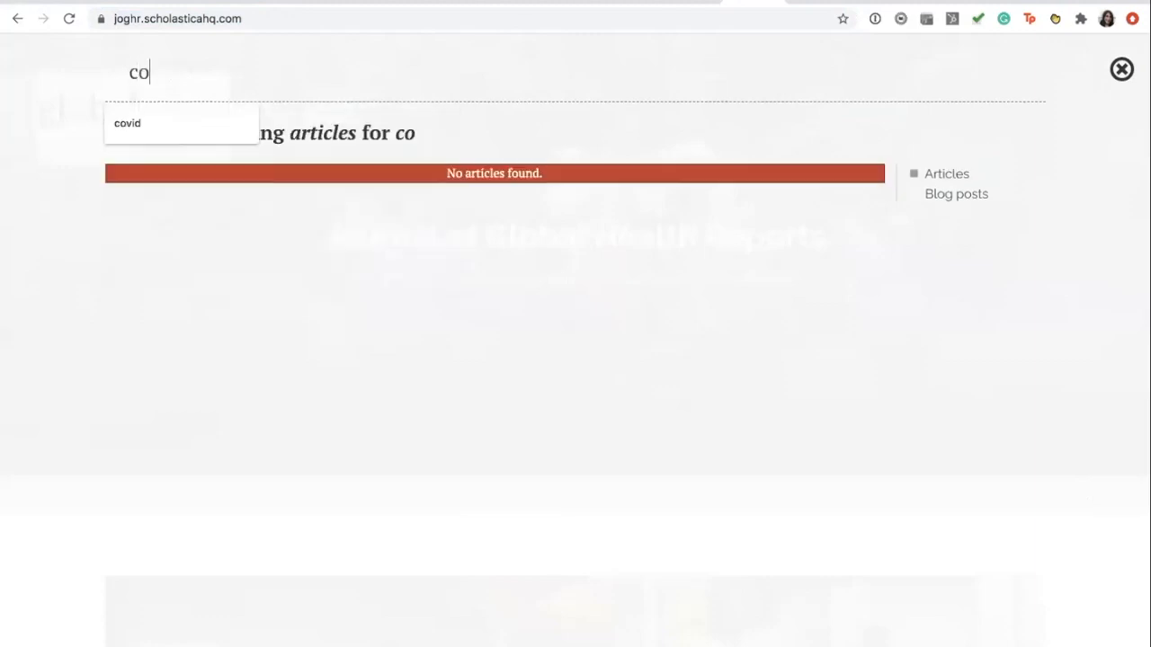
pyautogui.click(127, 123)
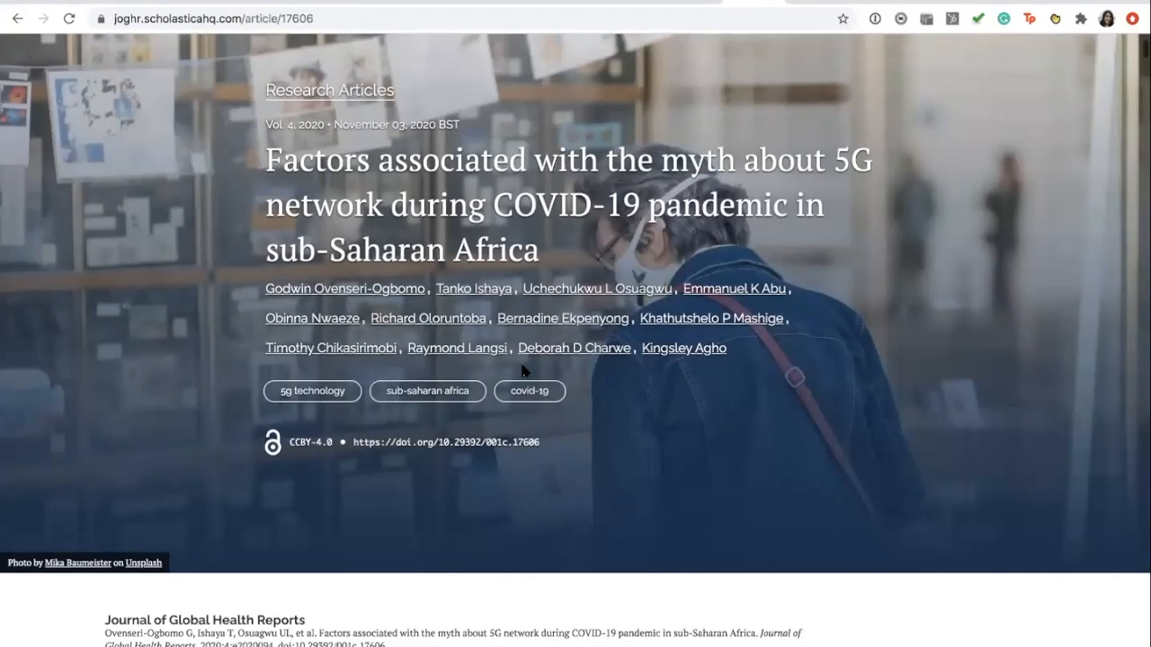
# - Follow the article's covid-19 keyword tag and scroll through the tagged articles
pyautogui.click(529, 391)
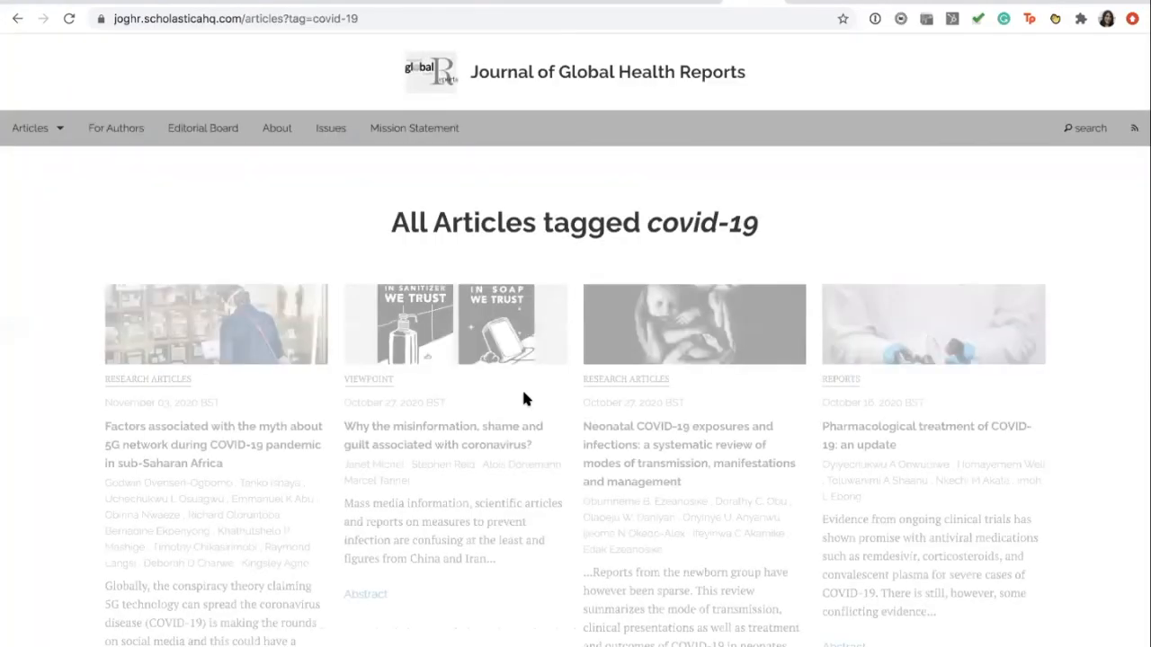
pyautogui.scroll(-3)
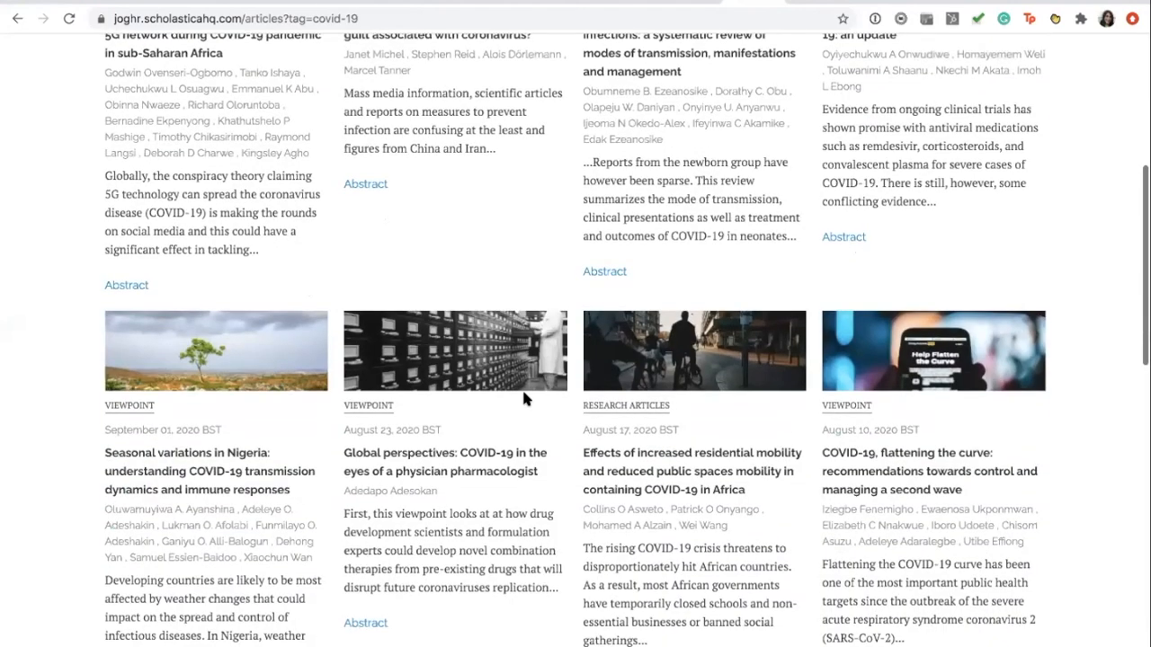
pyautogui.scroll(-3)
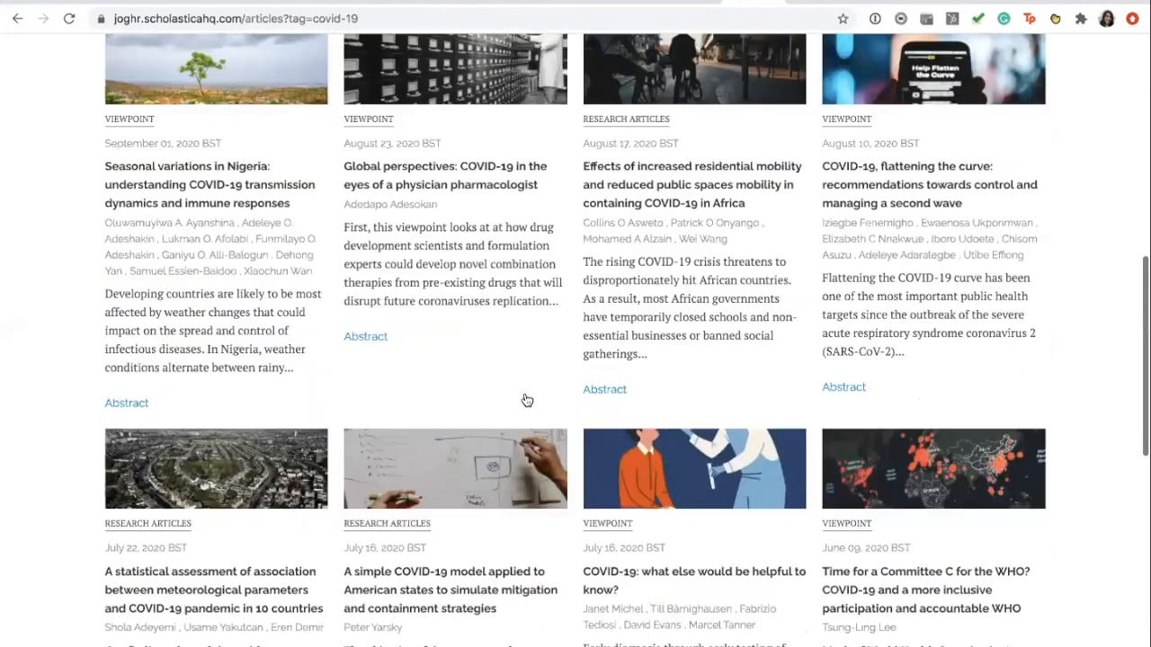
pyautogui.scroll(-3)
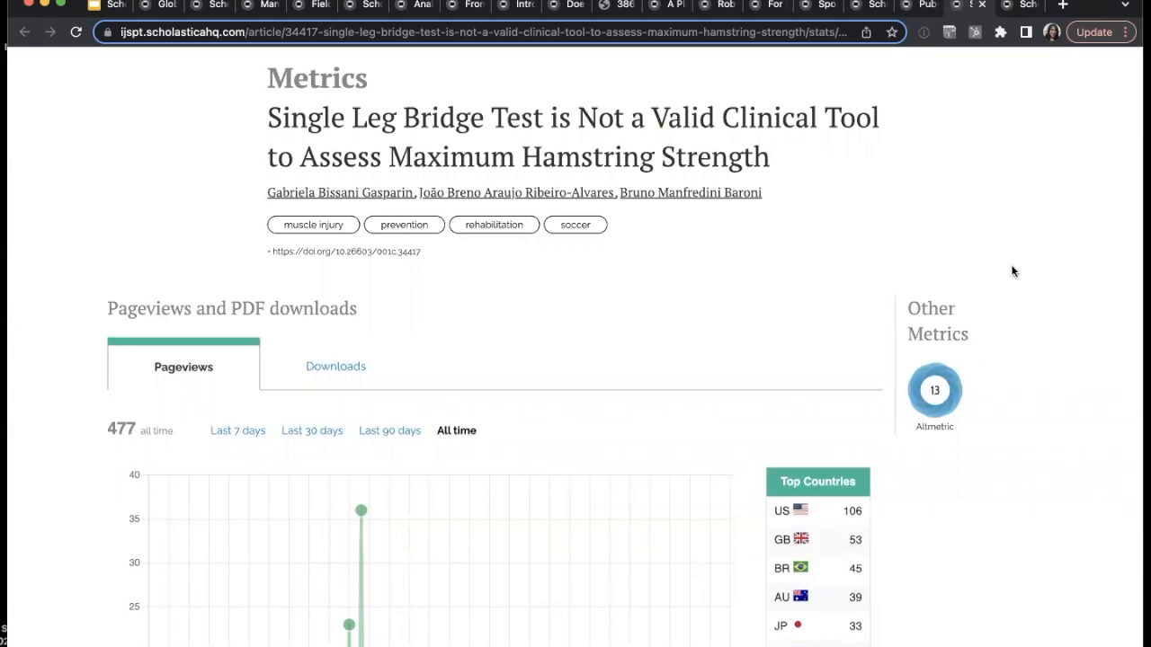
pyautogui.moveTo(1010, 276)
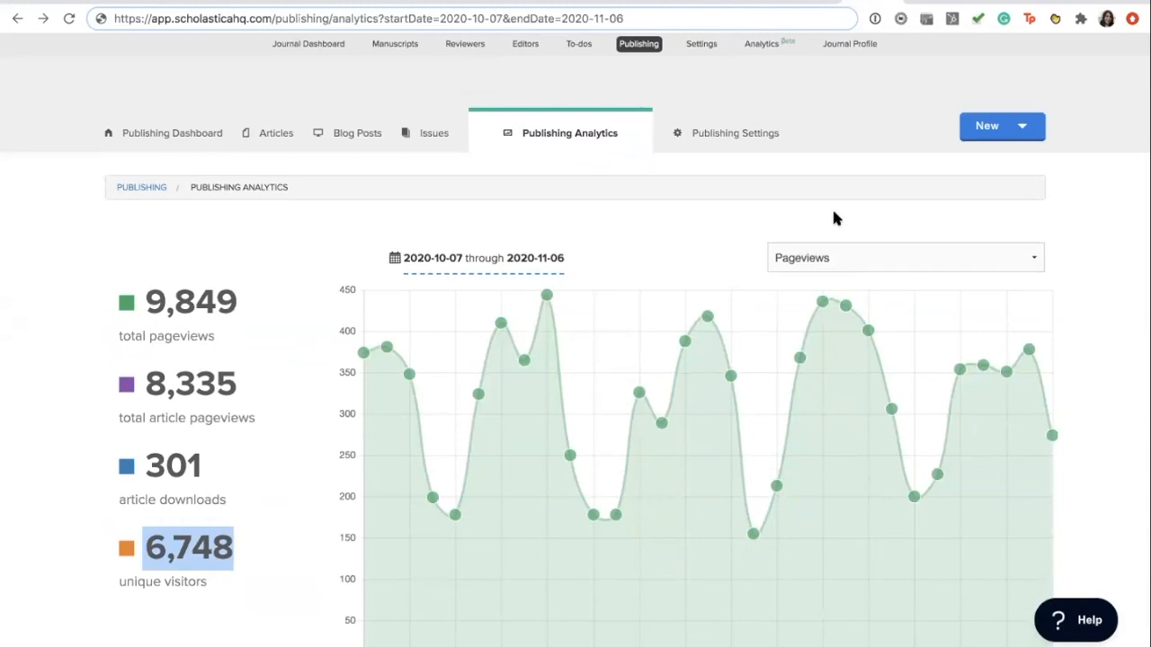
# - Scroll the 2020-10-07 to 2020-11-06 analytics down to the top viewed and downloaded tables
pyautogui.scroll(-3)
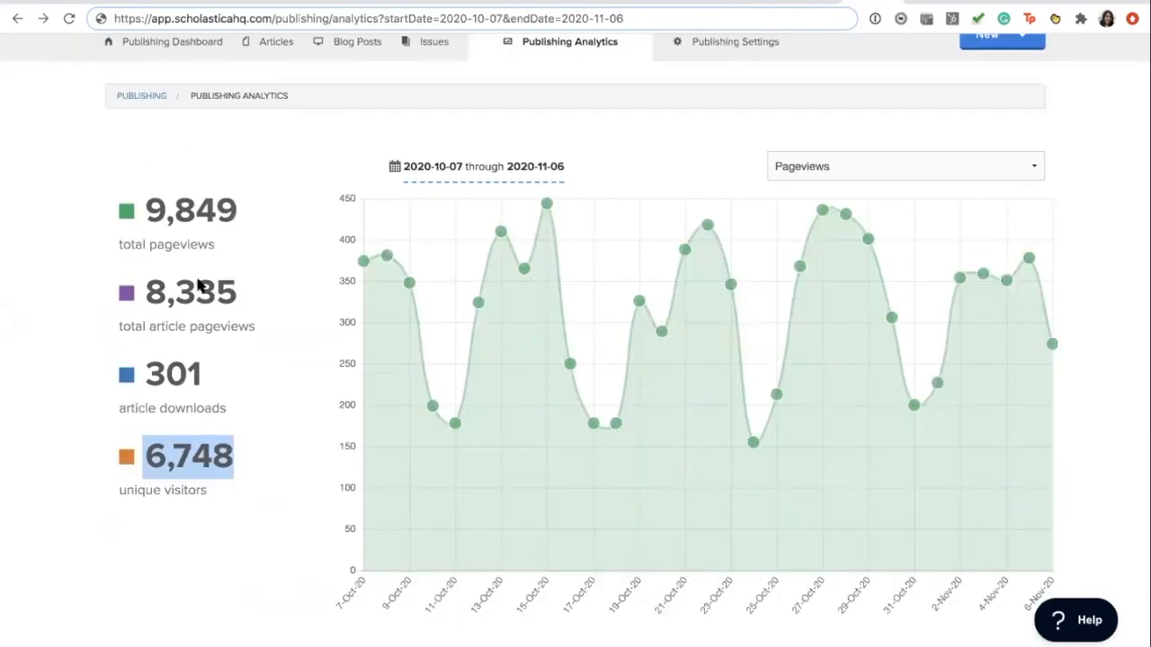
pyautogui.moveTo(203, 467)
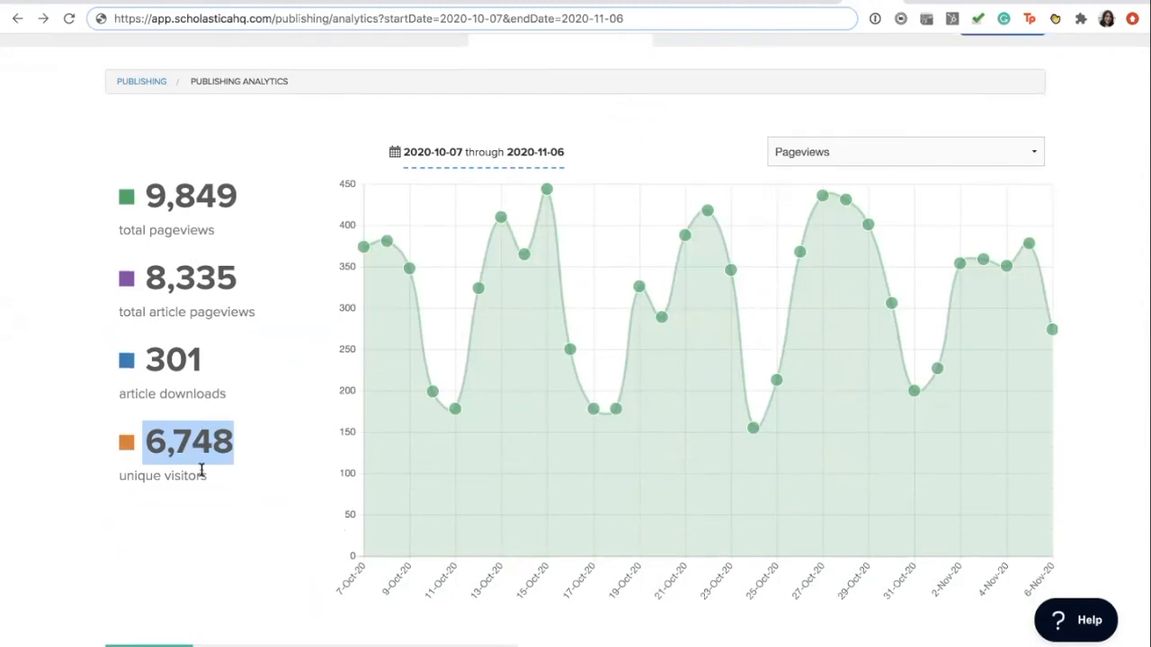
pyautogui.scroll(-3)
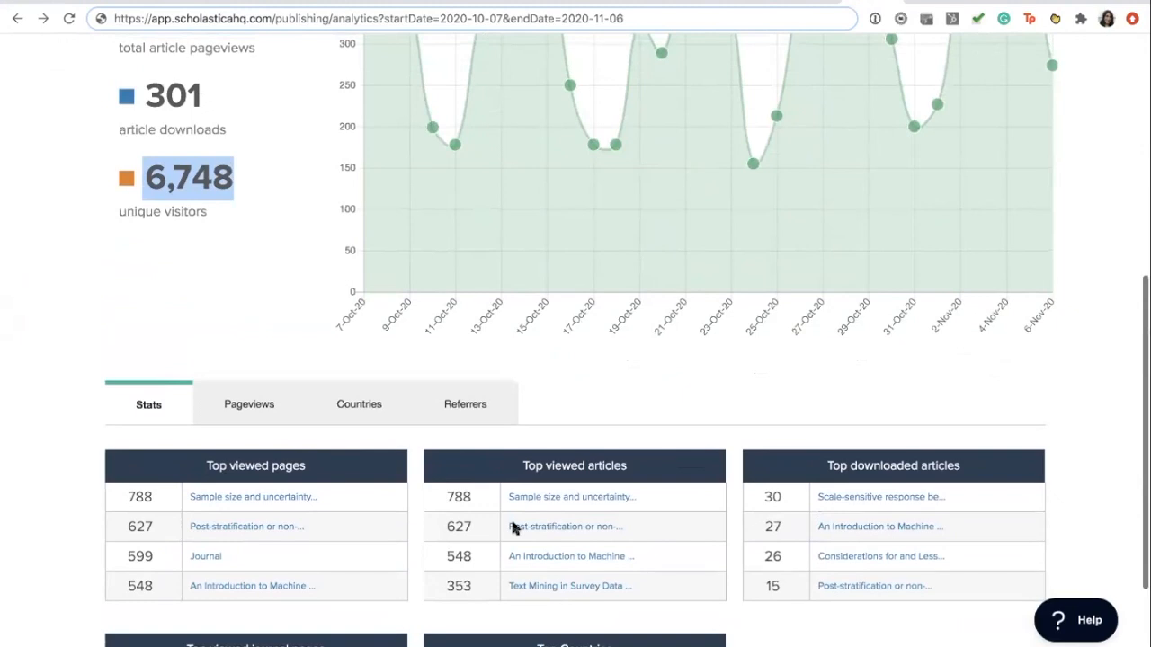
pyautogui.moveTo(552, 538)
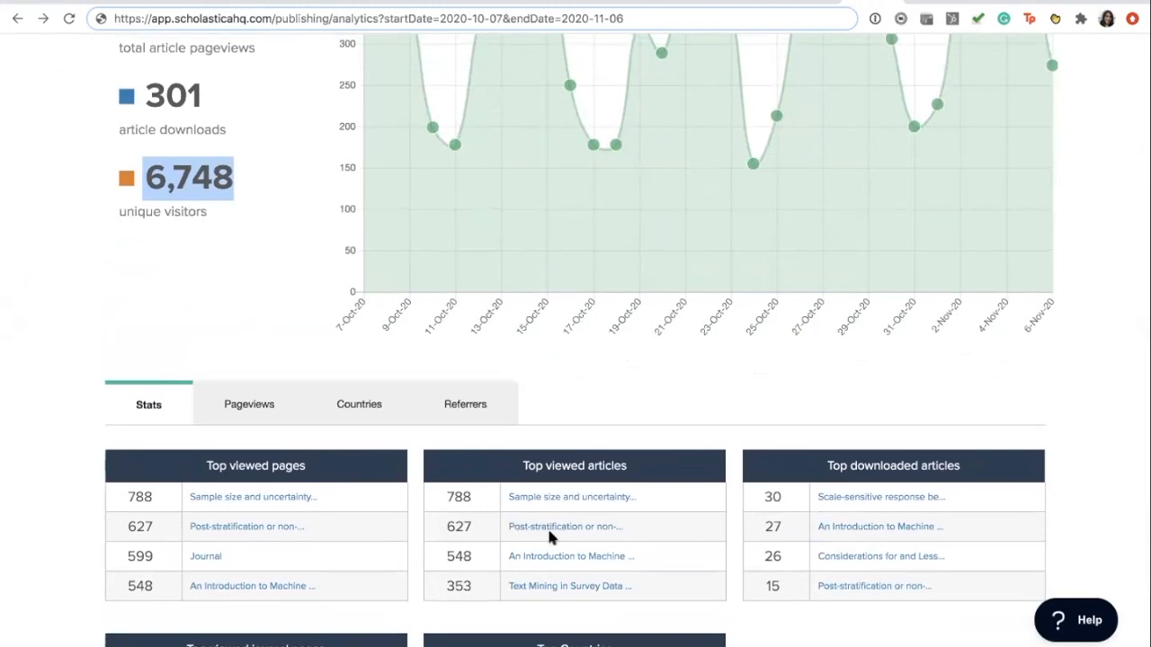